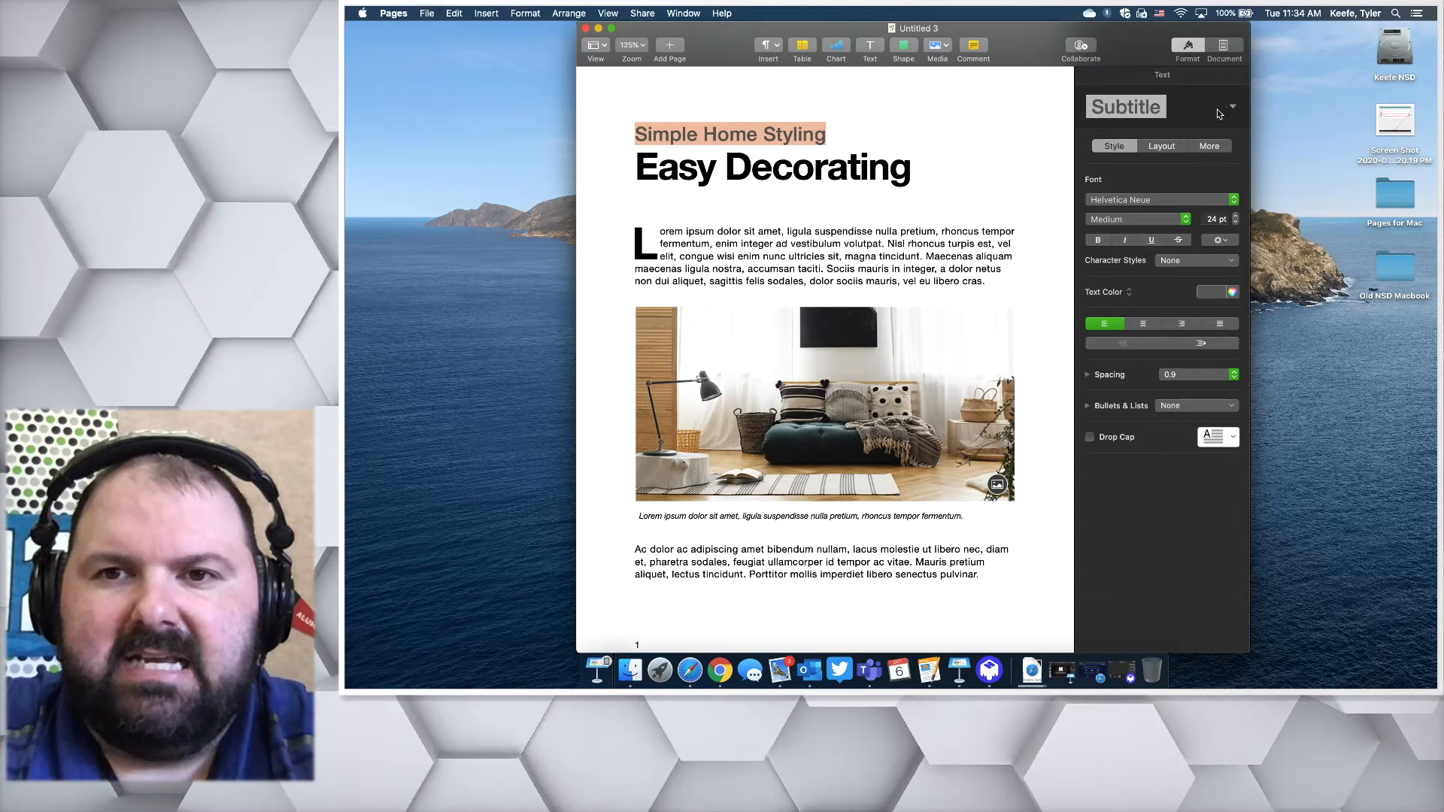
pyautogui.moveTo(1233, 109)
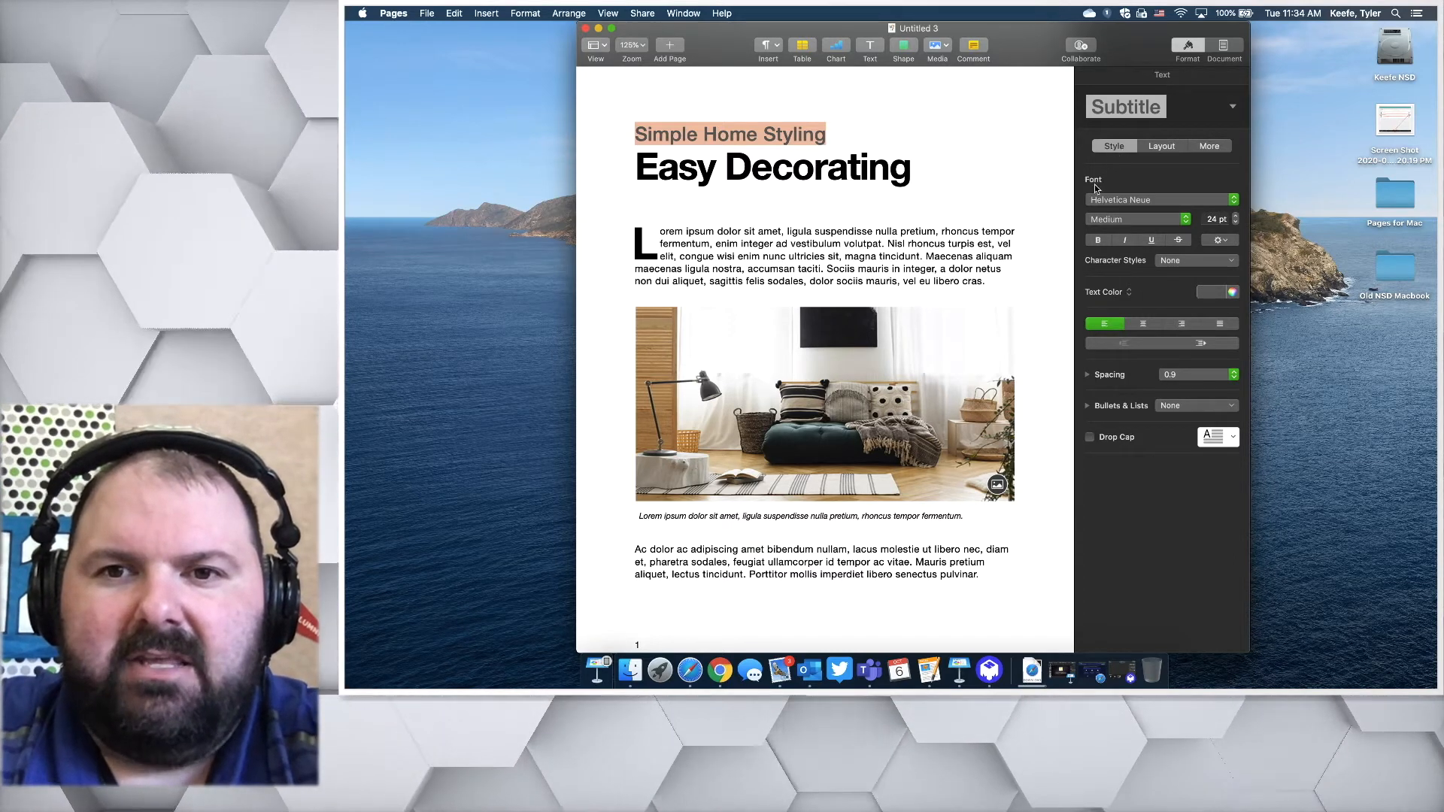
# Review the subtitle's font, weight and advanced text options, keeping Helvetica Neue unchanged.
pyautogui.click(1158, 201)
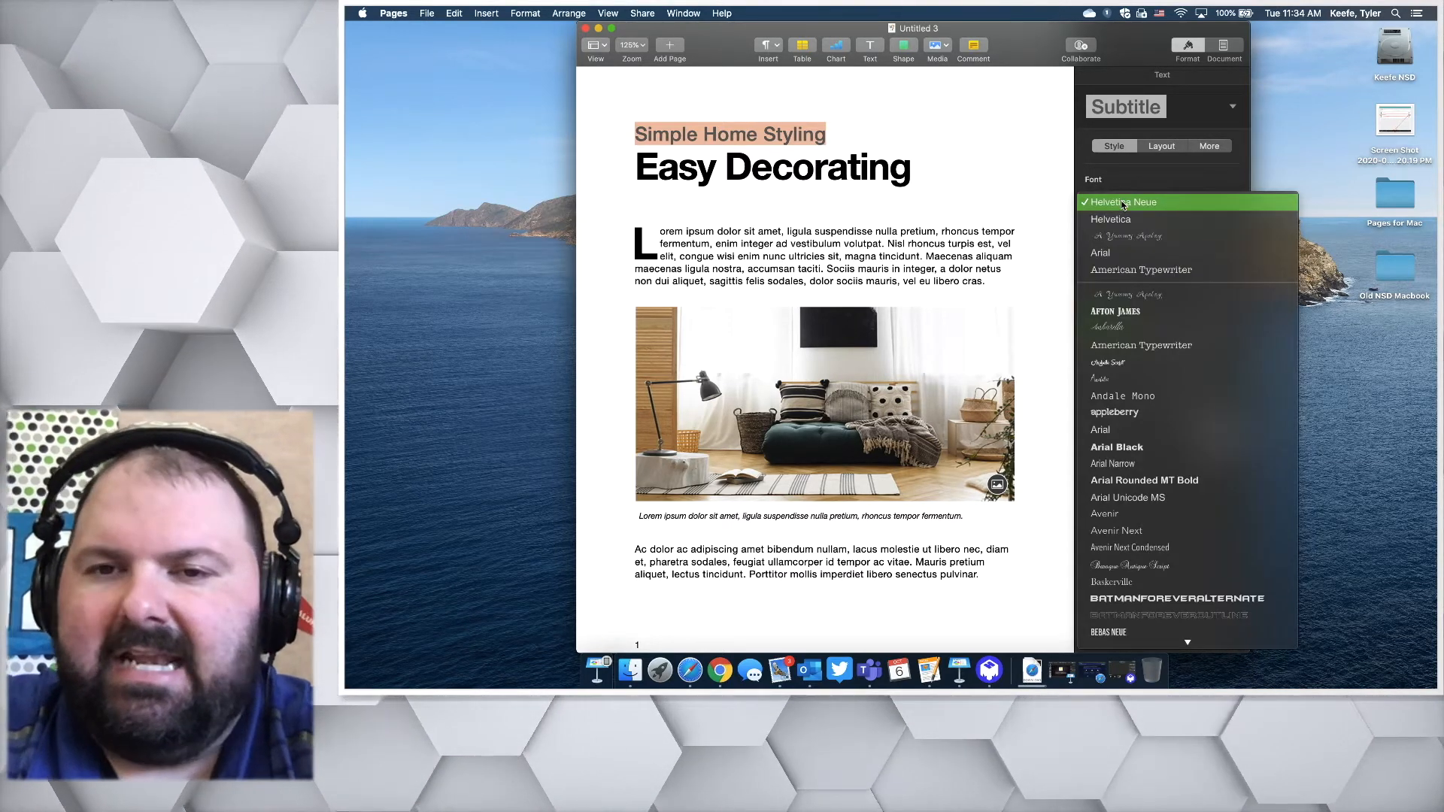
pyautogui.click(1119, 202)
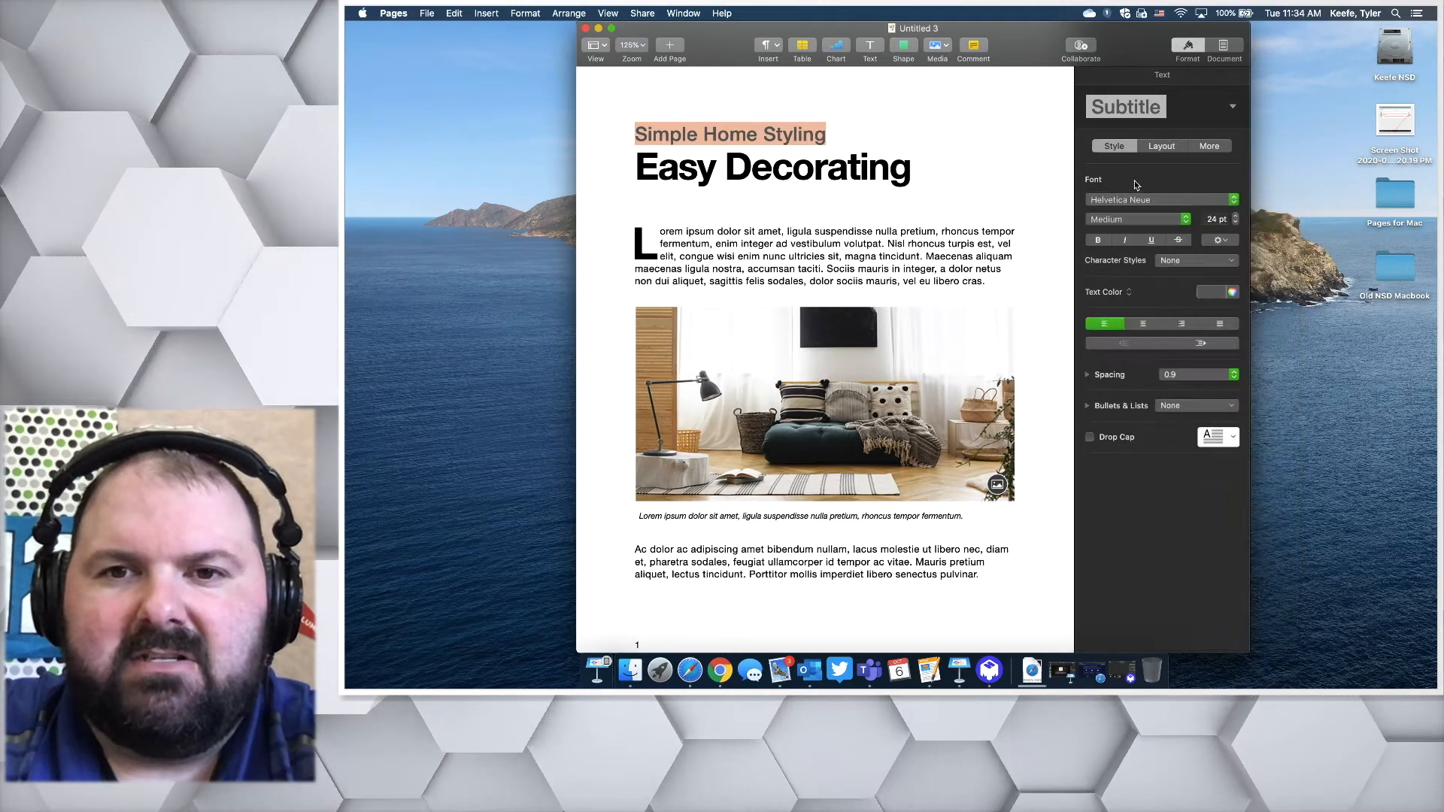
pyautogui.click(1137, 220)
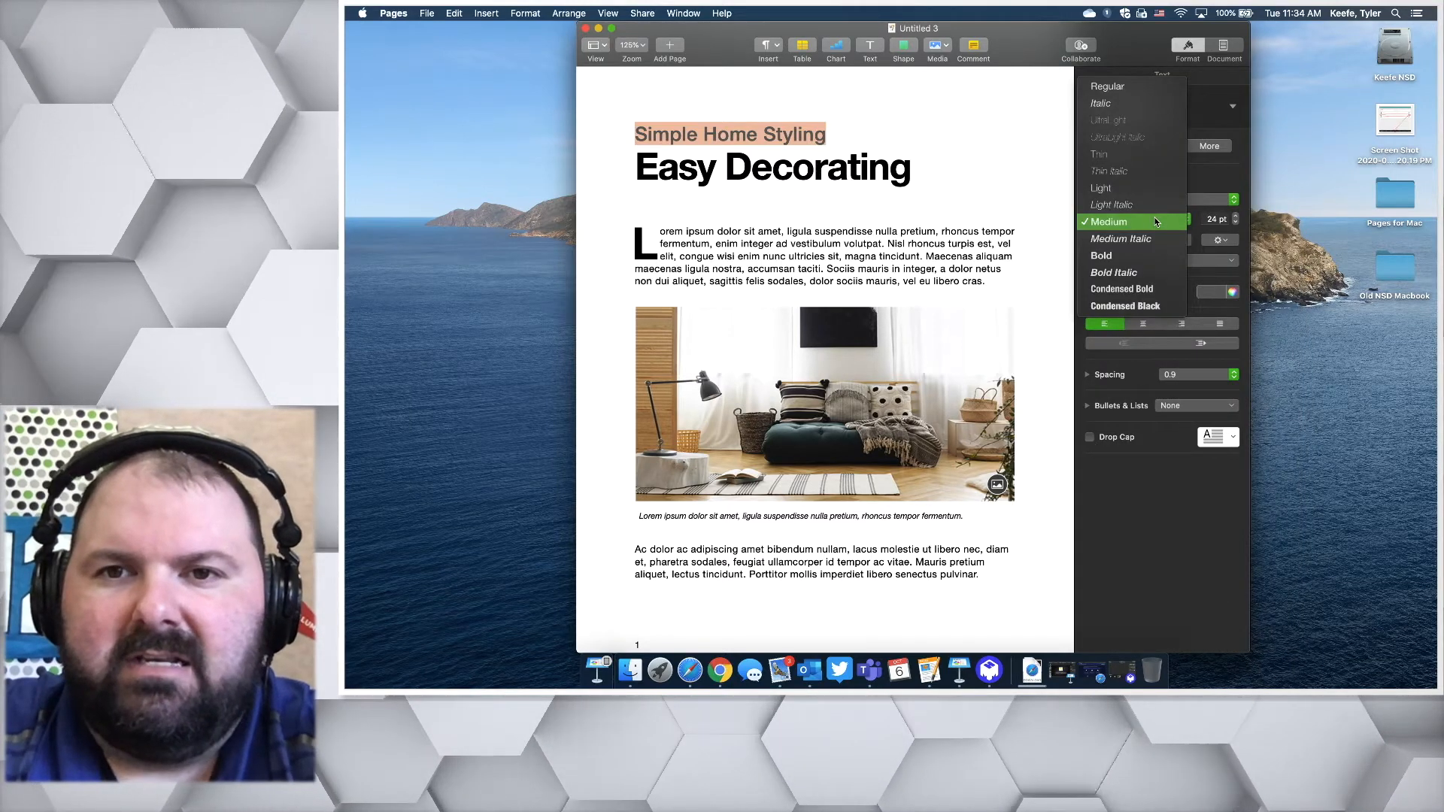
pyautogui.moveTo(1131, 188)
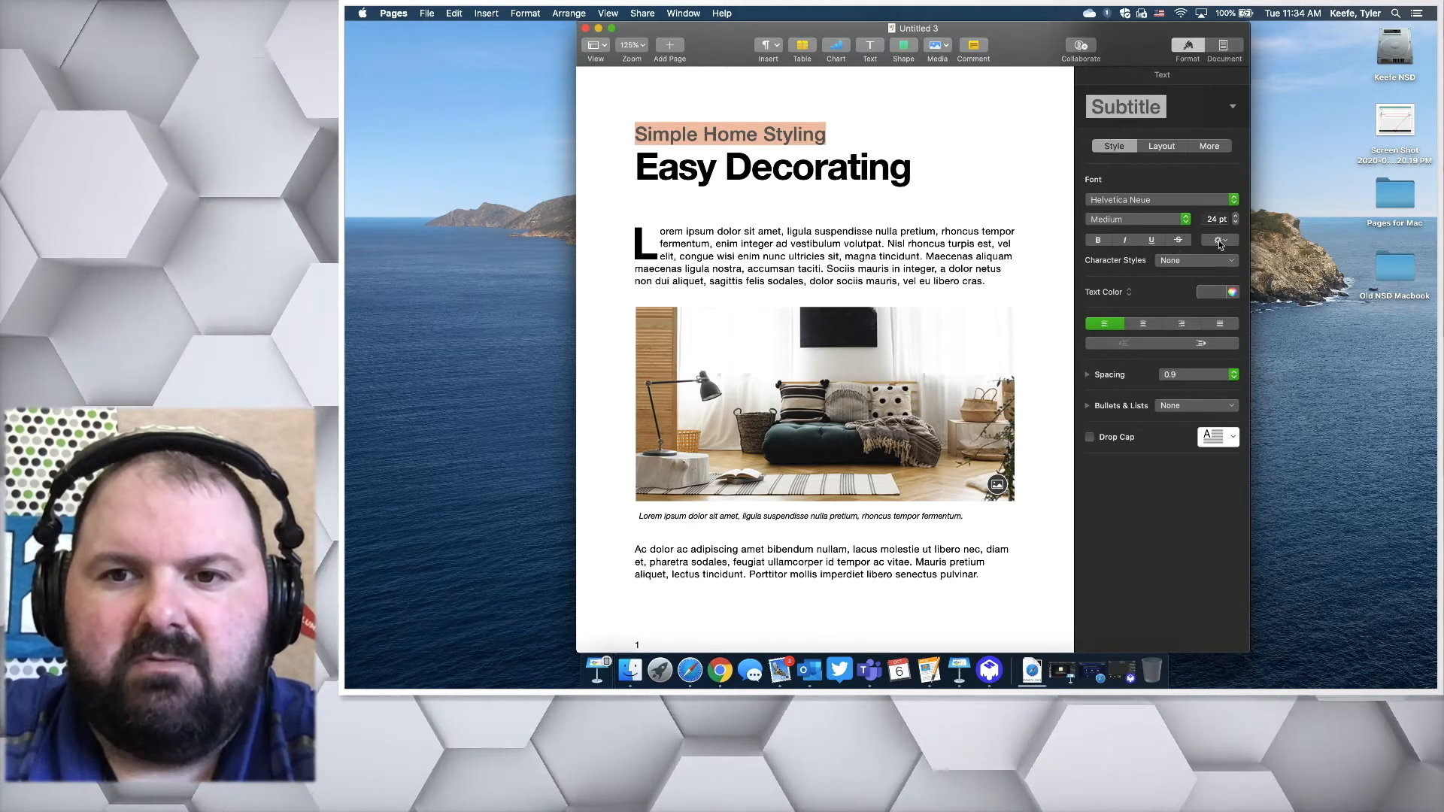
pyautogui.click(1216, 241)
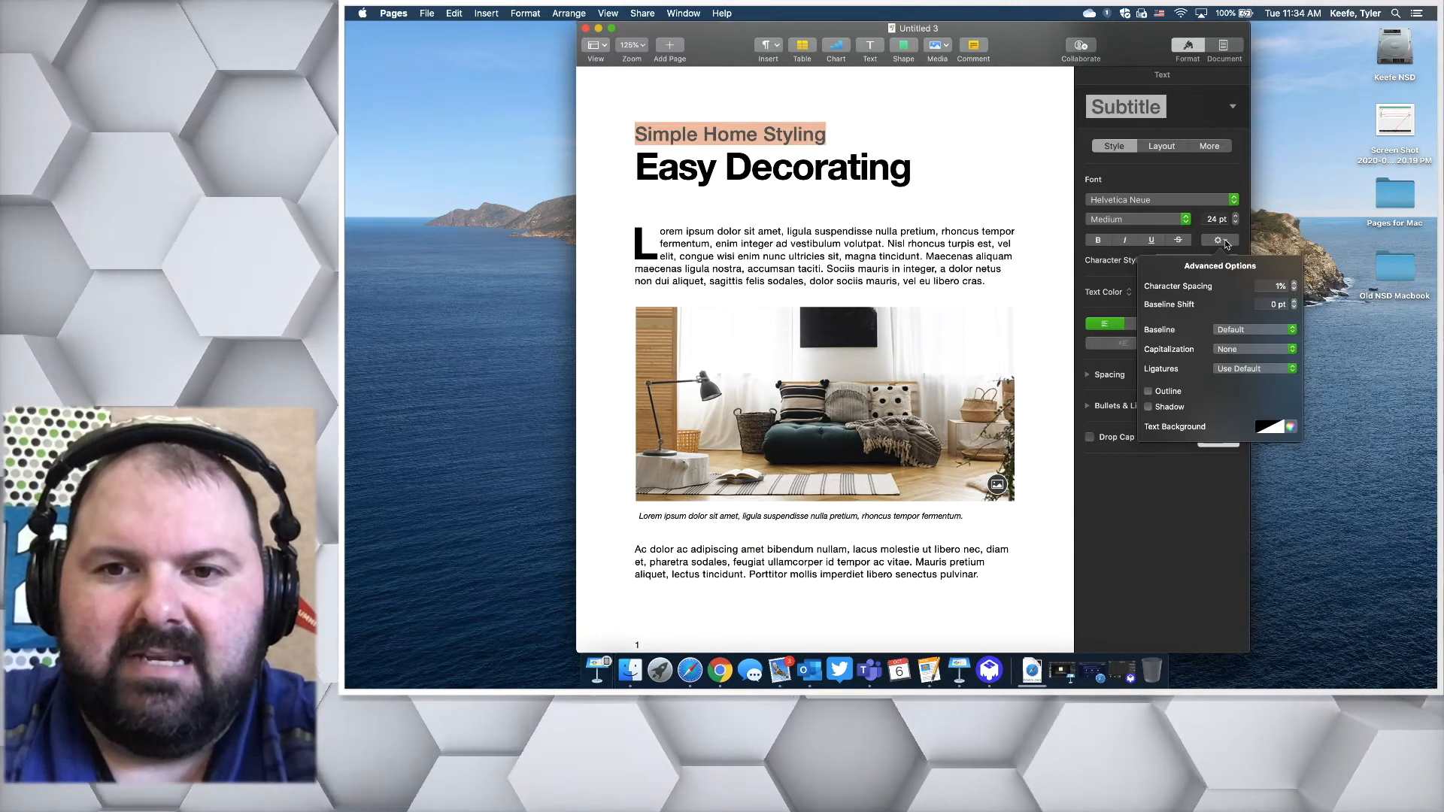
pyautogui.click(1217, 241)
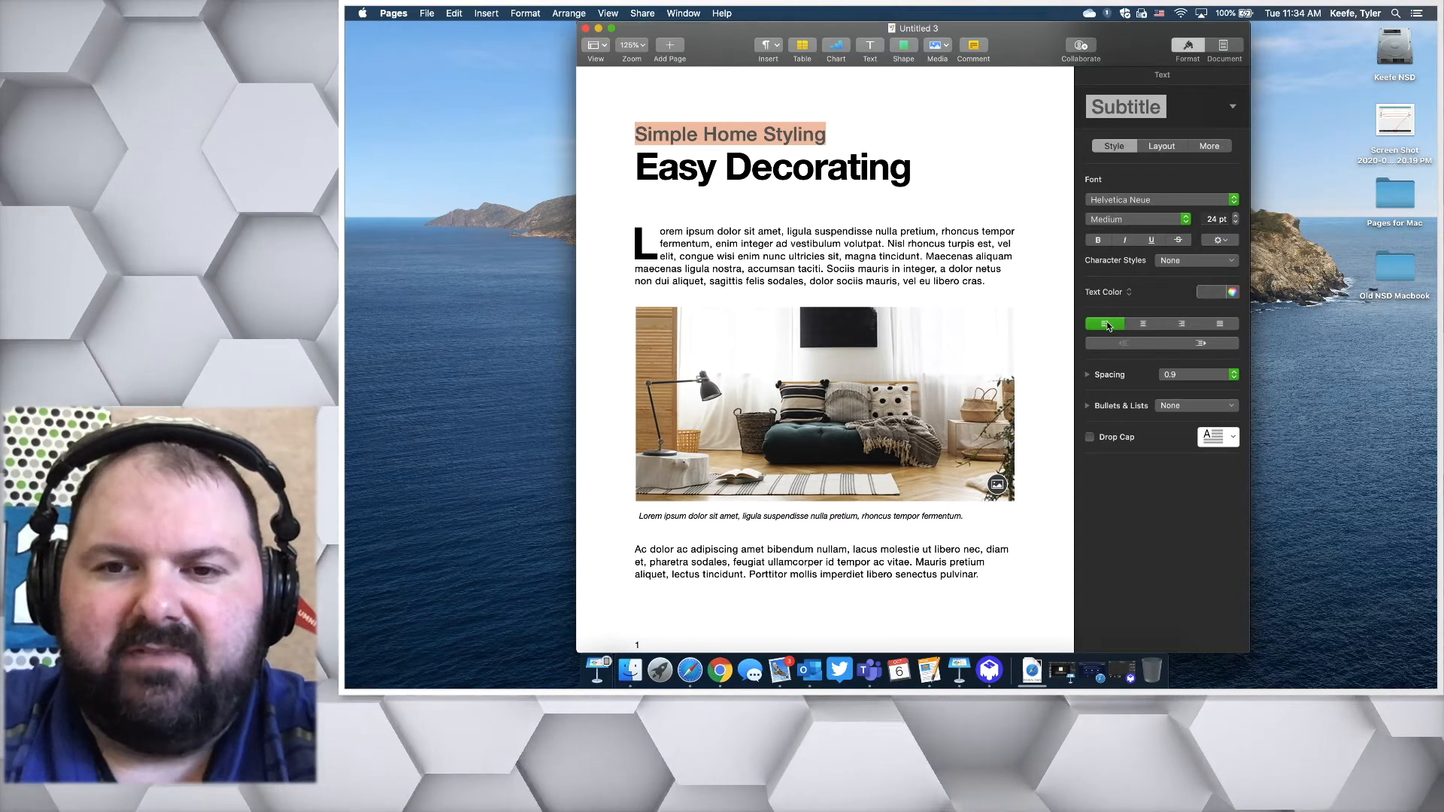
pyautogui.moveTo(1141, 323)
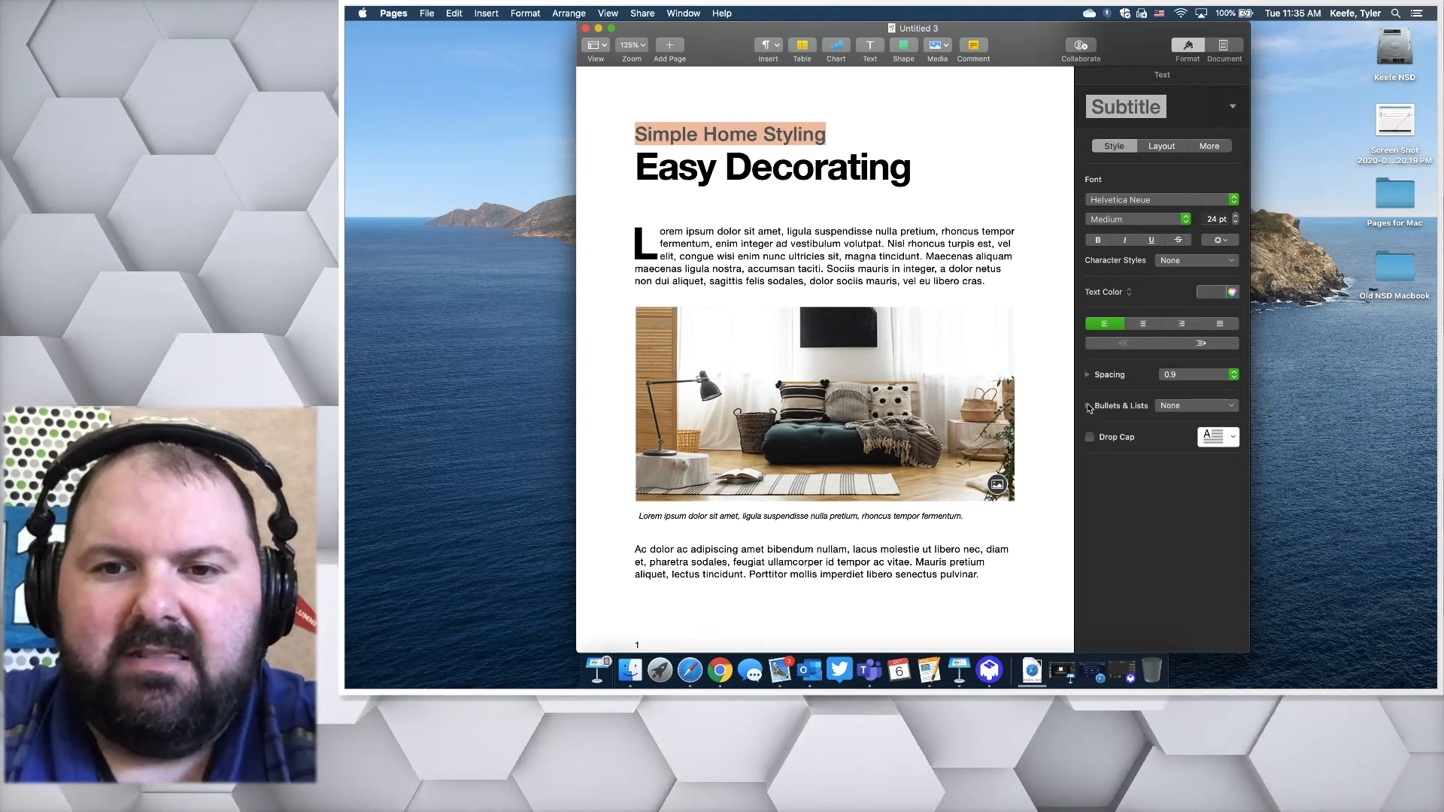
# Expand Bullets & Lists and browse the bullet types, keeping No Bullets.
pyautogui.click(1087, 405)
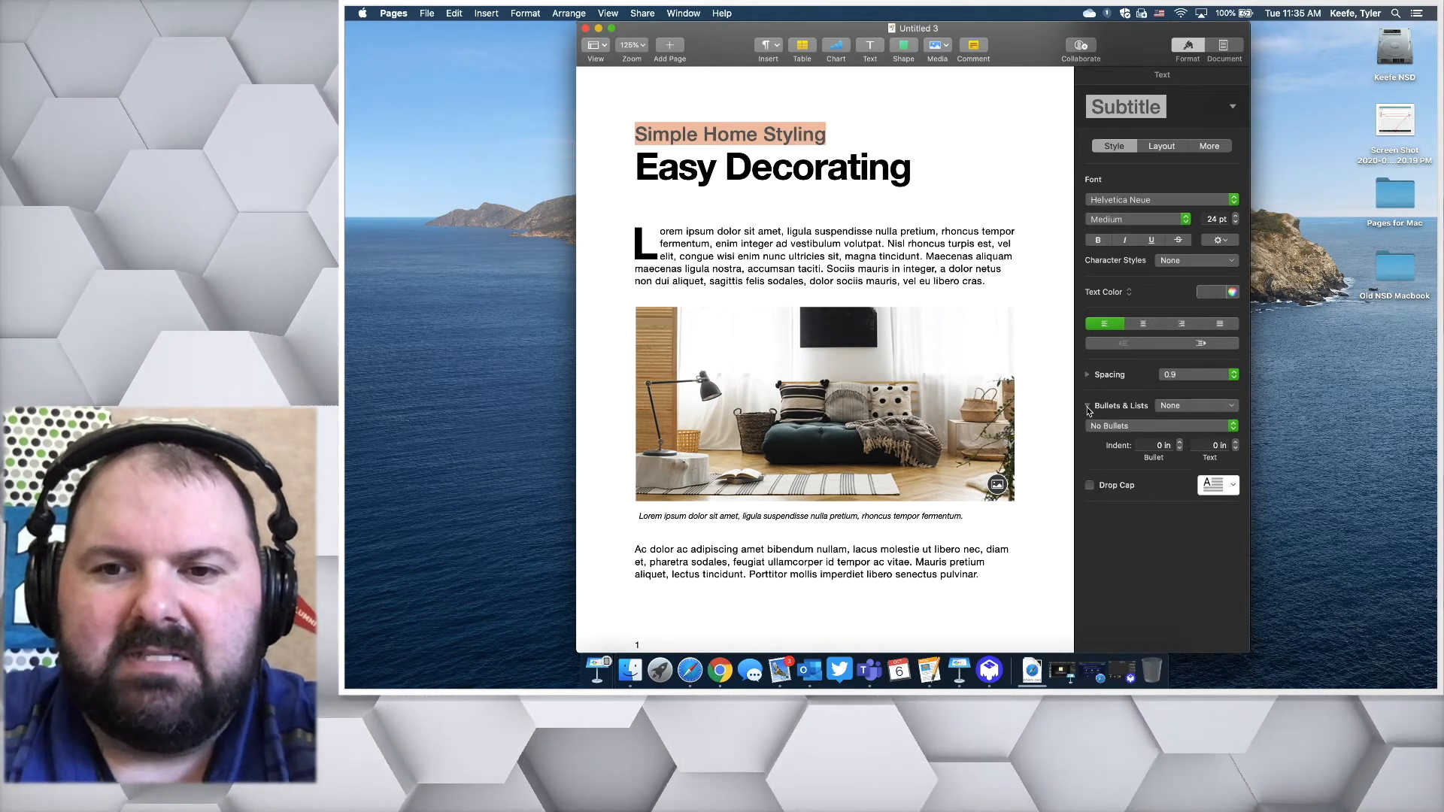
pyautogui.click(1159, 426)
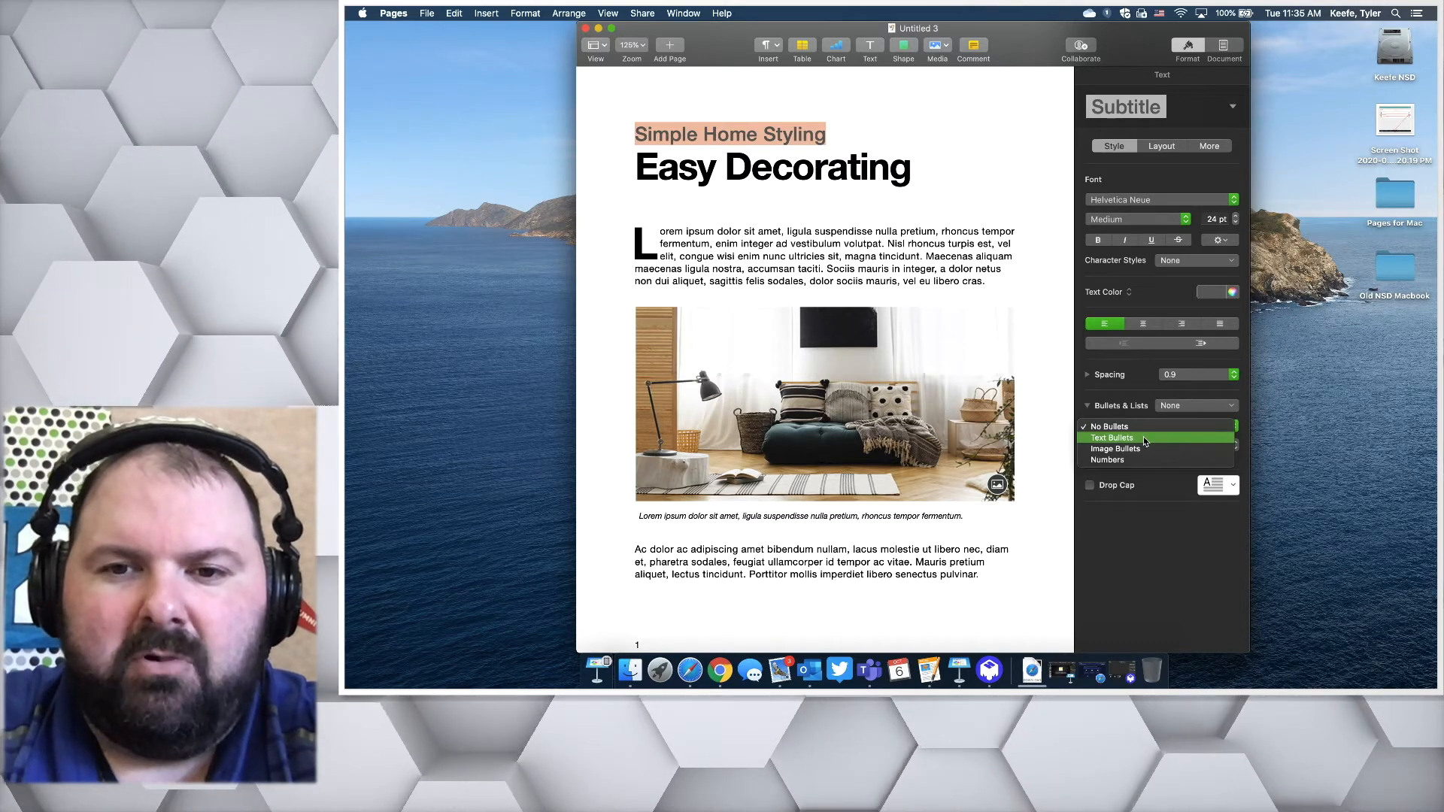
pyautogui.moveTo(1115, 449)
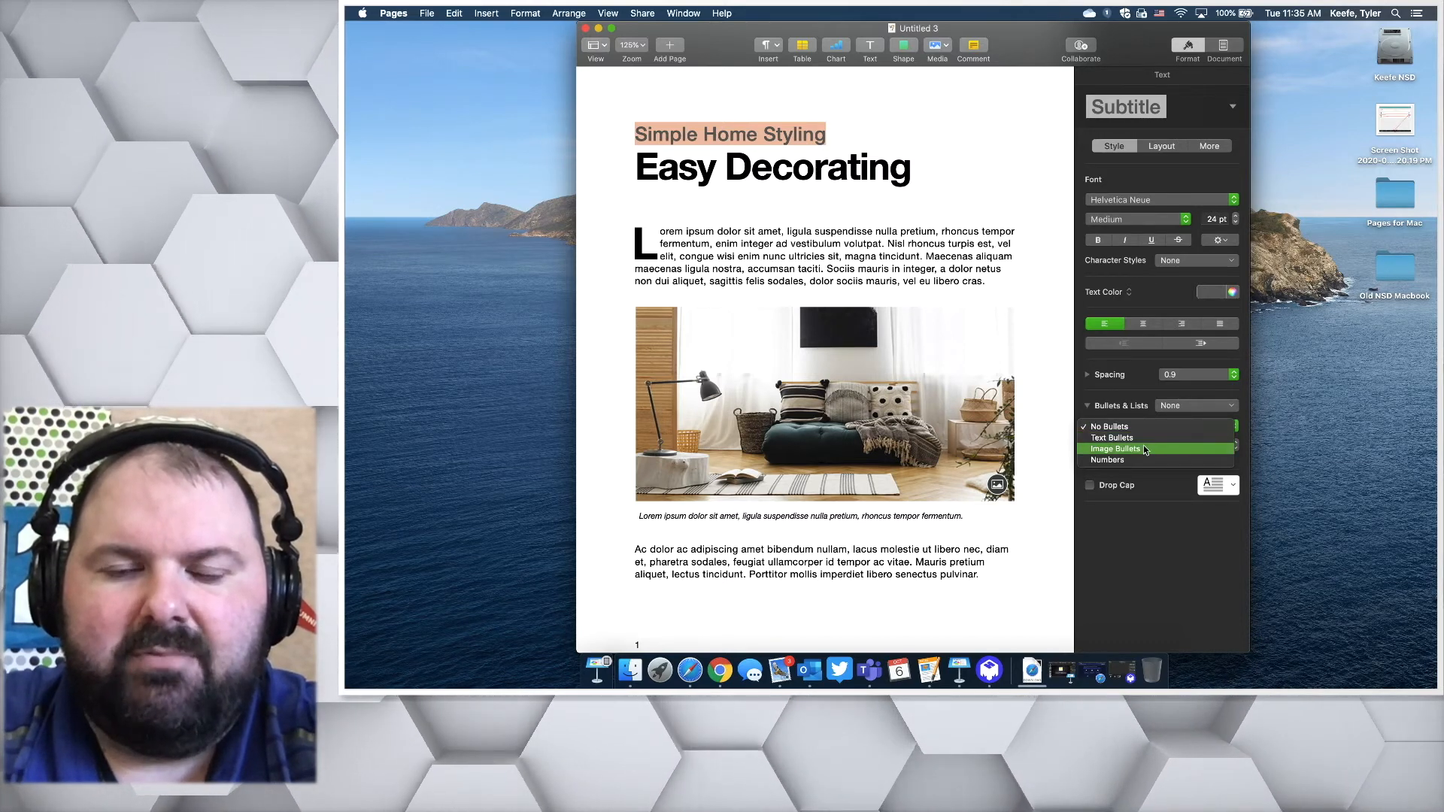
pyautogui.click(1109, 426)
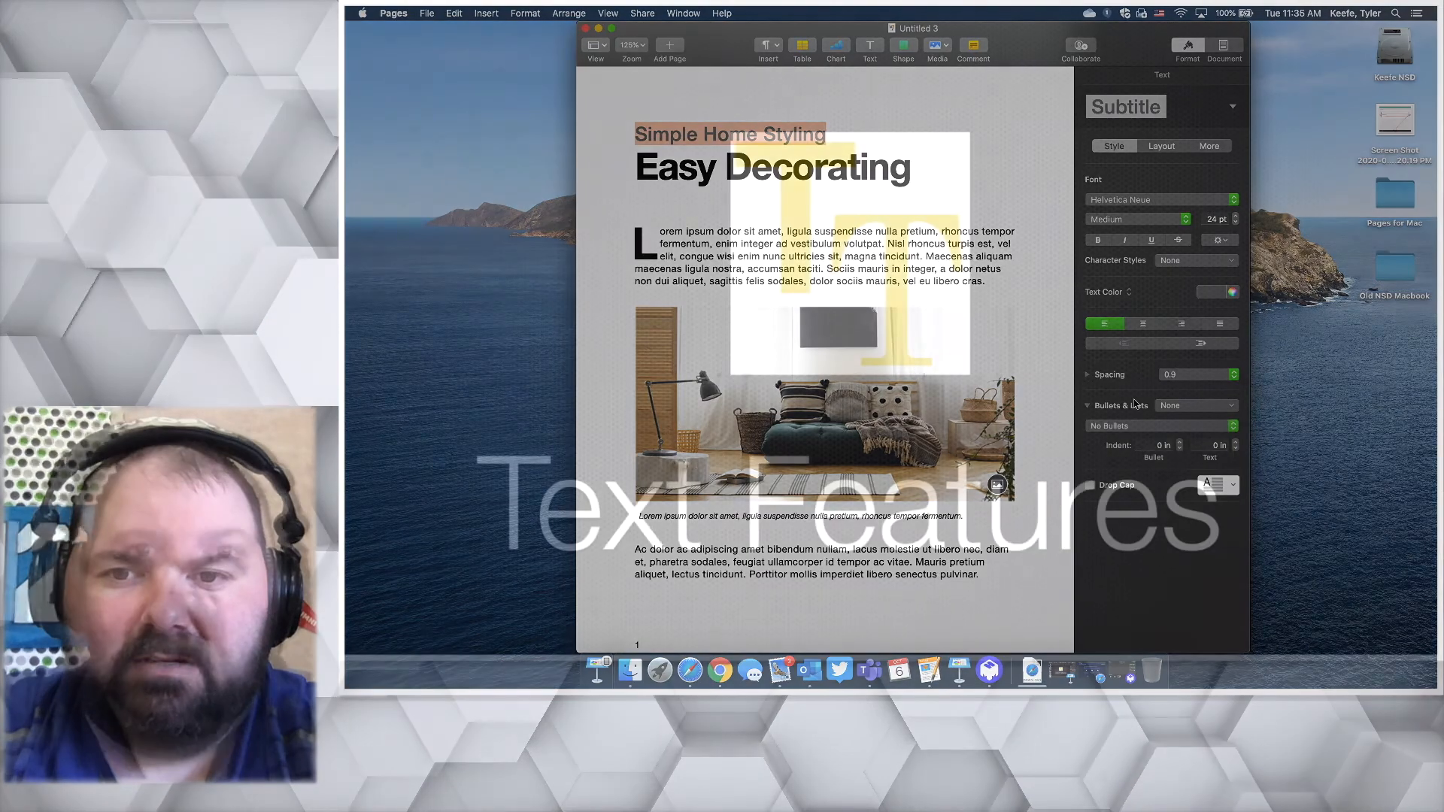